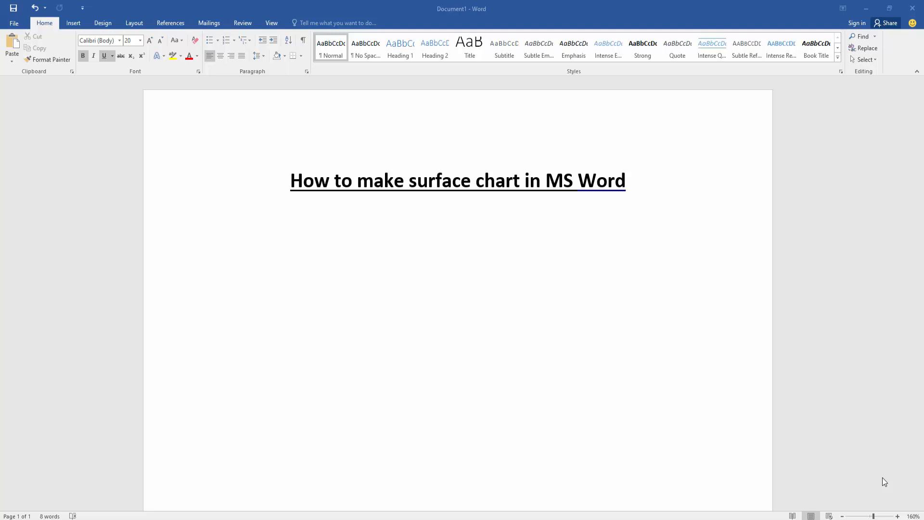
- Insert a 3-D Surface chart below the title via the Insert Chart dialog
click(281, 198)
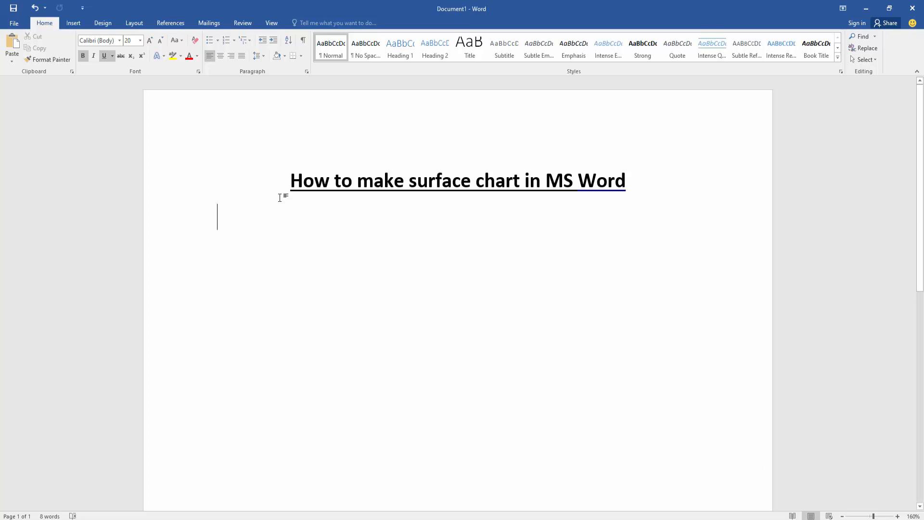
click(73, 23)
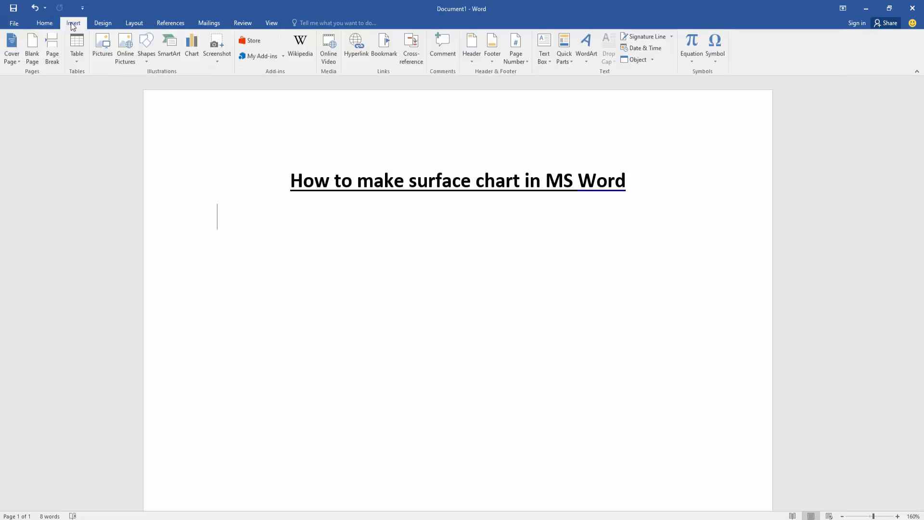
mouse_move(189, 136)
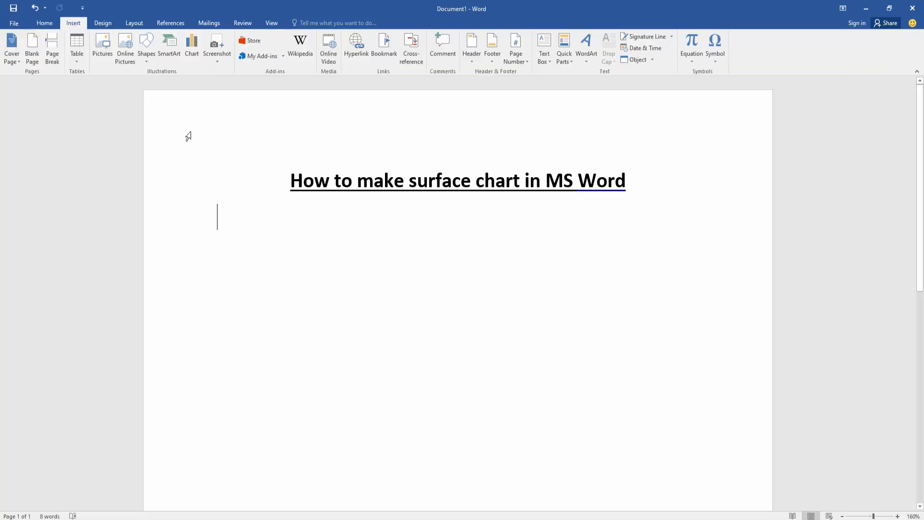
click(192, 45)
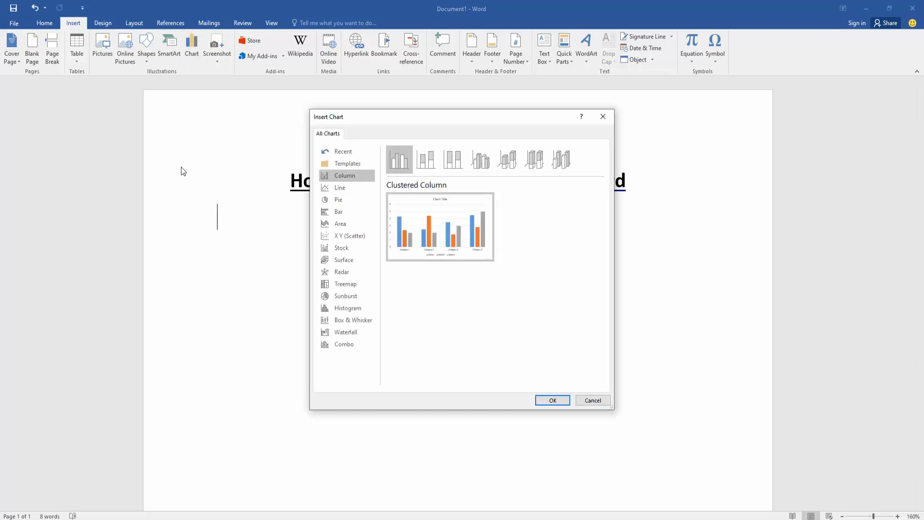
mouse_move(264, 232)
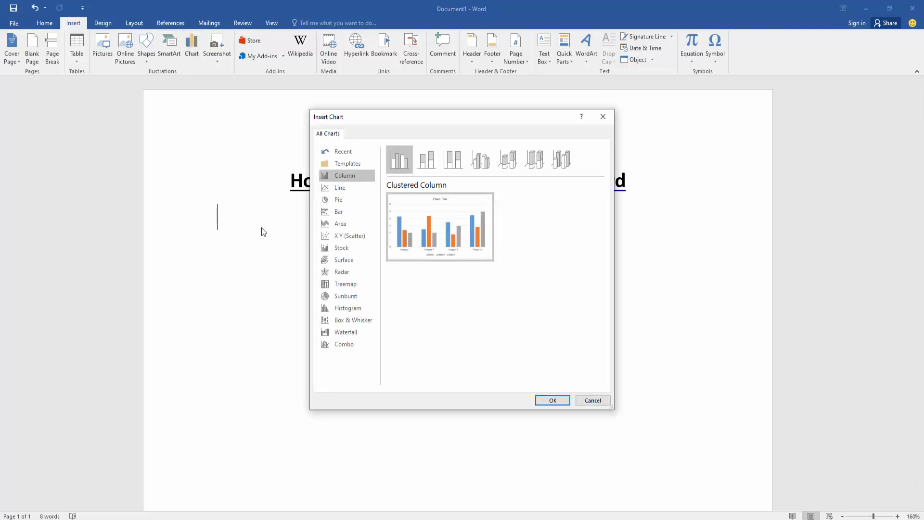
click(344, 260)
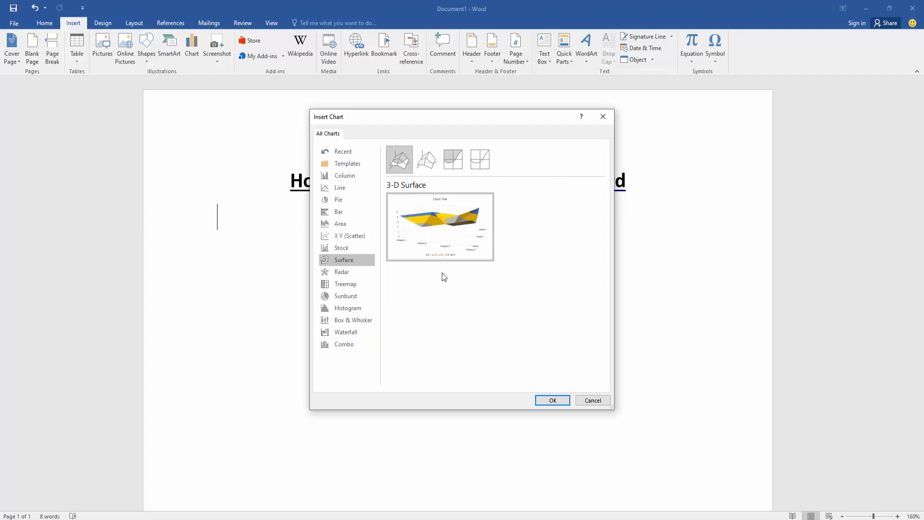
click(592, 400)
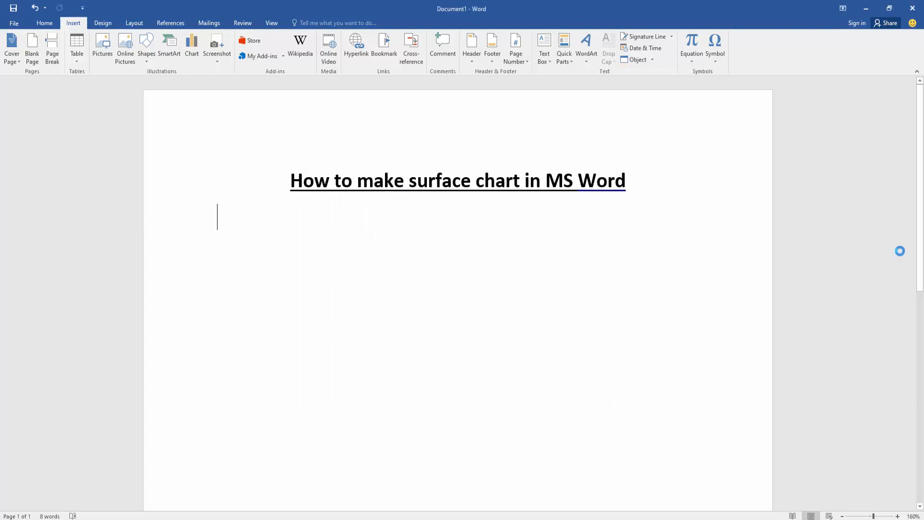
- Close the chart's data sheet, leaving the default sample-data surface chart below the title
click(192, 48)
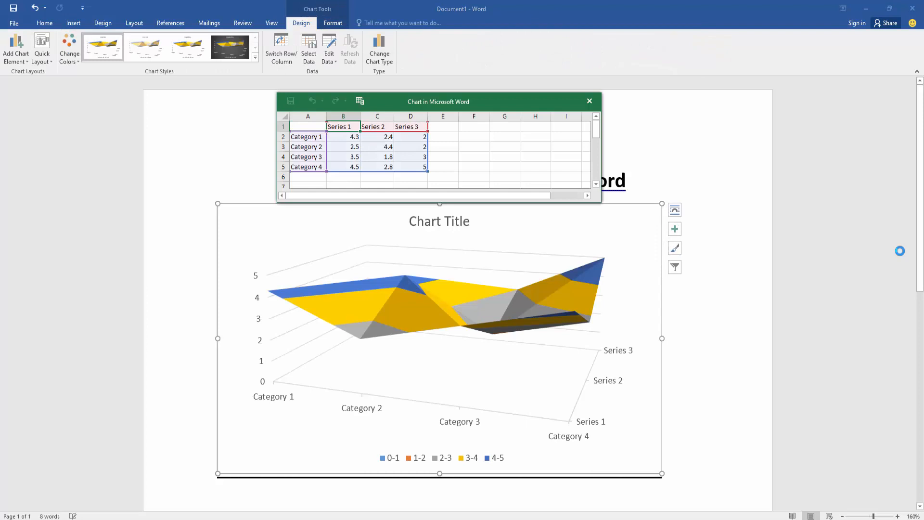
click(589, 101)
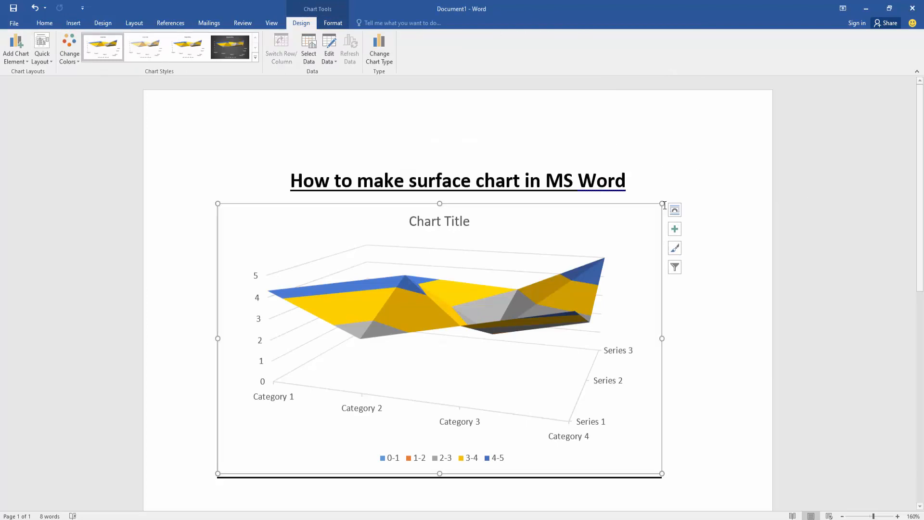
mouse_move(755, 266)
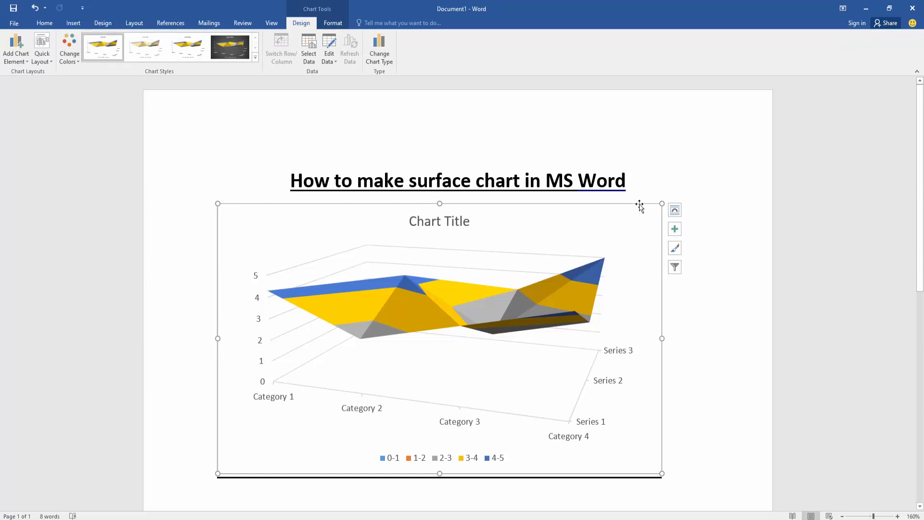
mouse_move(233, 159)
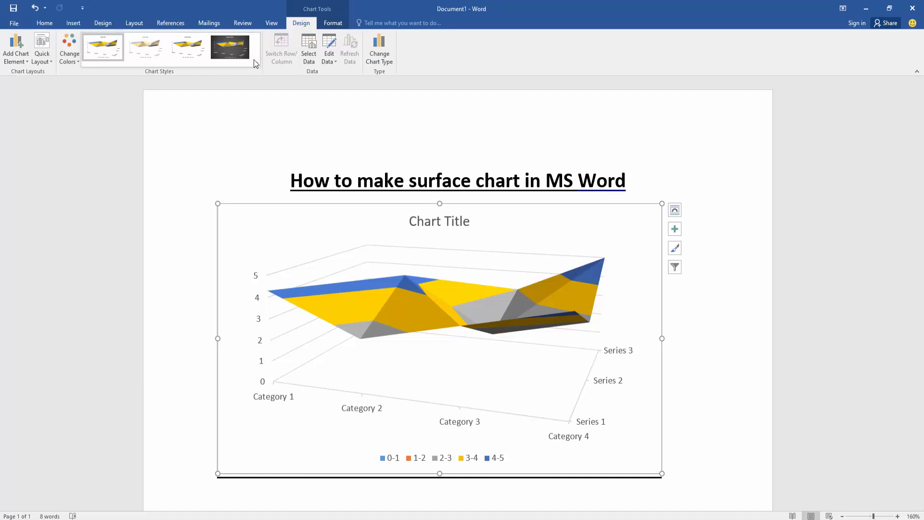
- Apply the dark gray Style 4 chart style with white title and labels
click(144, 47)
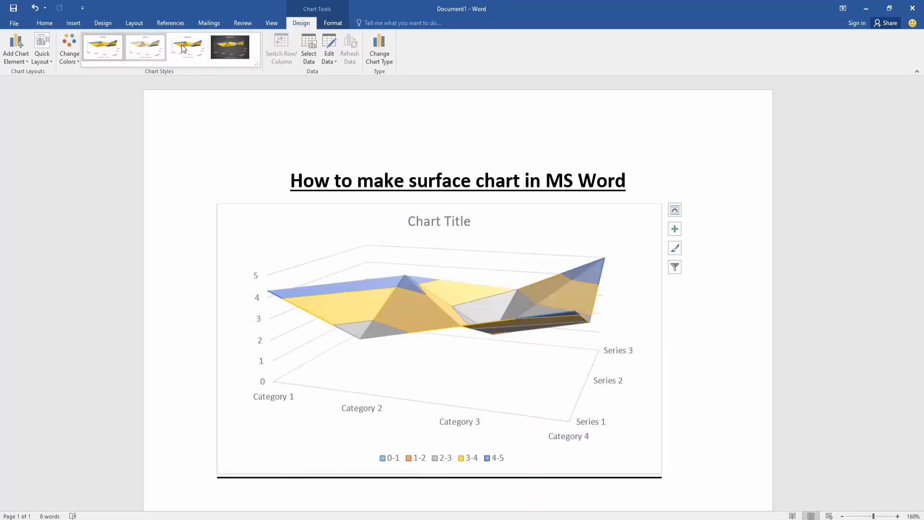
click(230, 46)
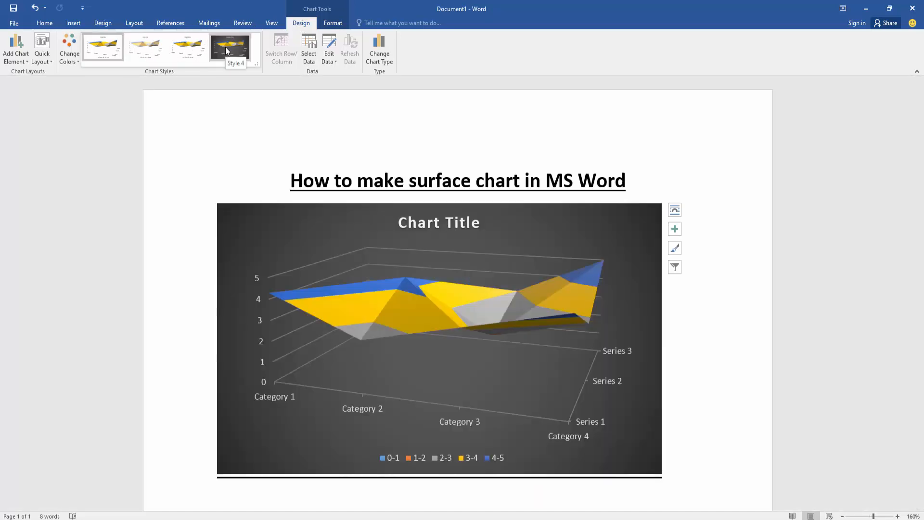
click(230, 47)
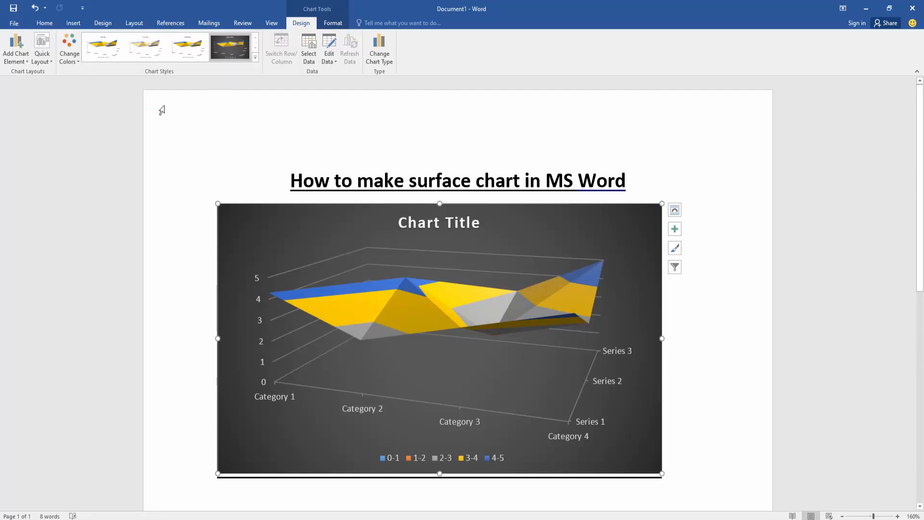
mouse_move(230, 47)
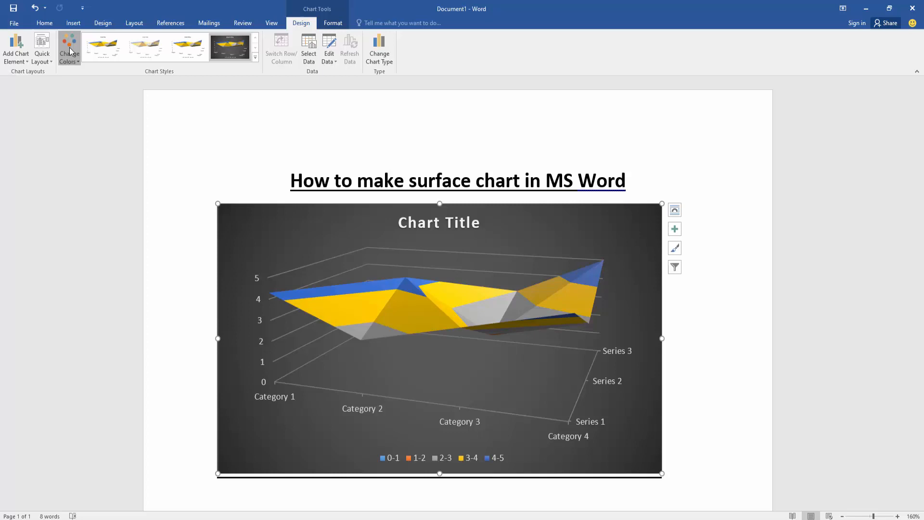
- Give the chart an orange colour scheme and a Quick Layout with axis titles and right legend
click(69, 48)
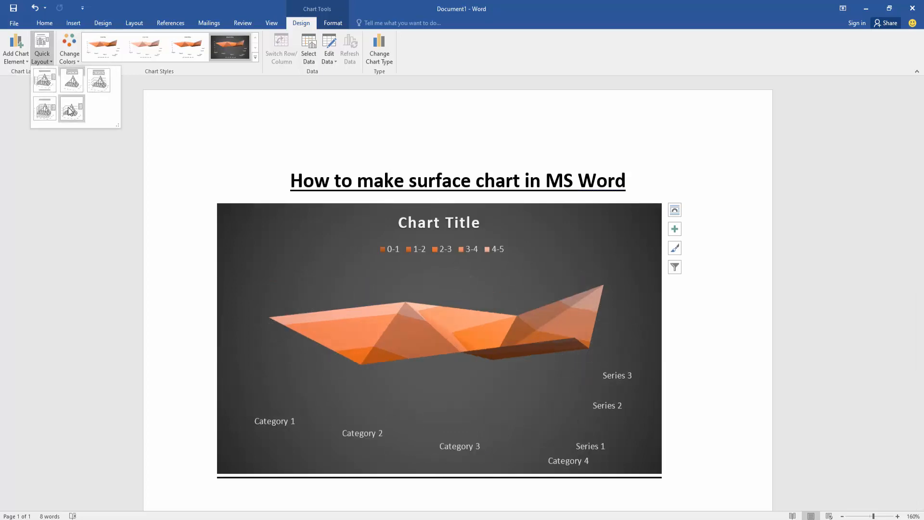
click(44, 80)
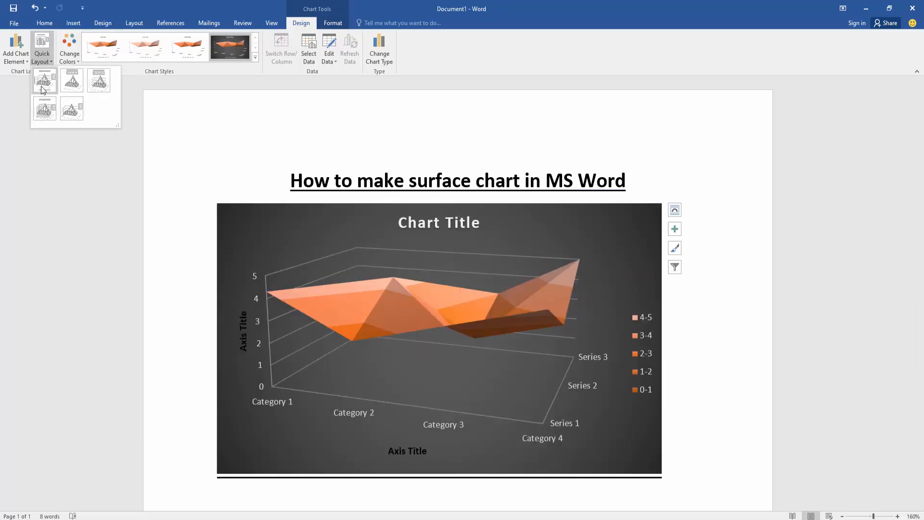
click(44, 81)
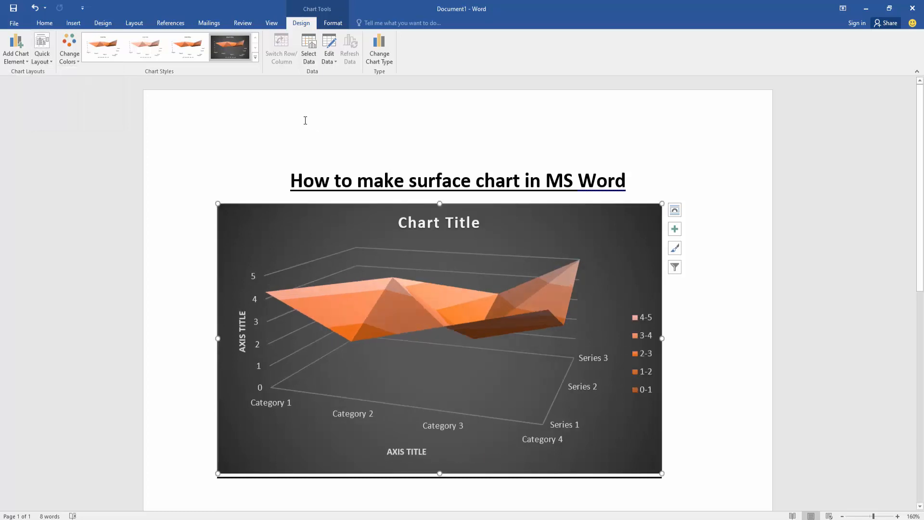
mouse_move(330, 211)
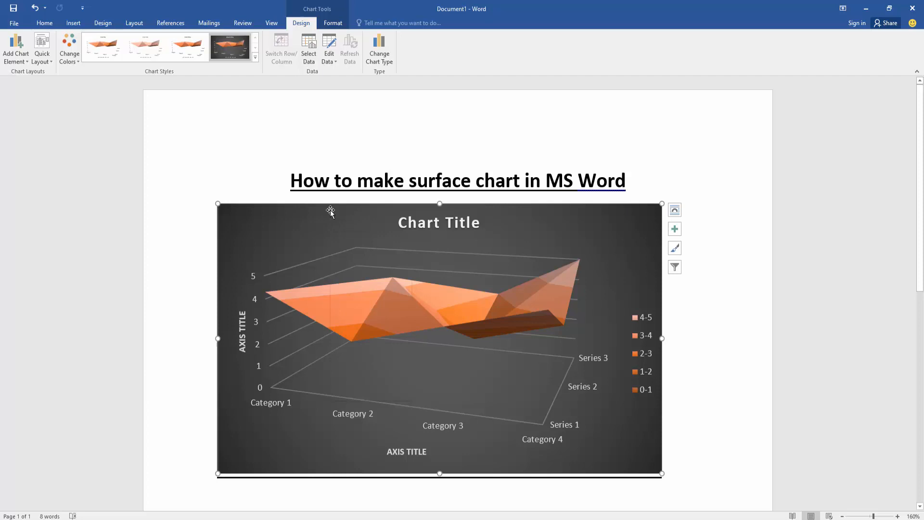
- Edit the chart data, setting Series 2's Category 2 value to 4
right_click(330, 211)
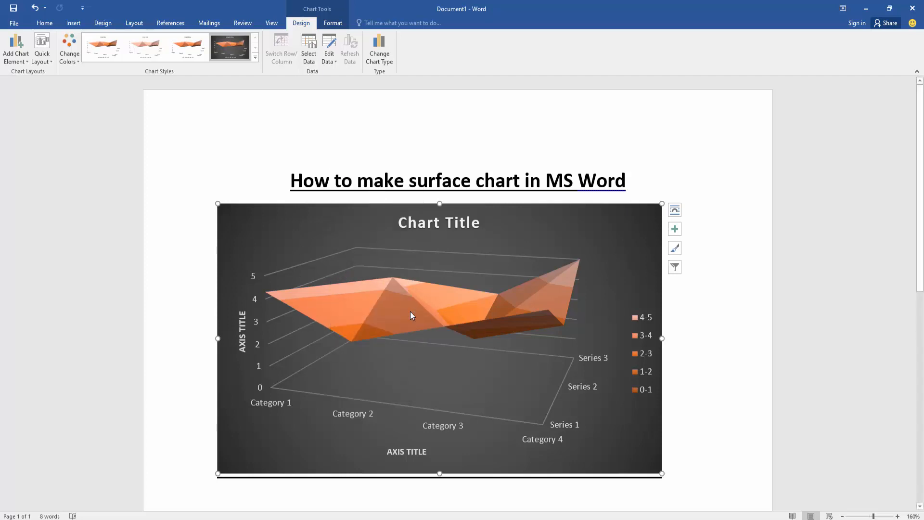
mouse_move(735, 132)
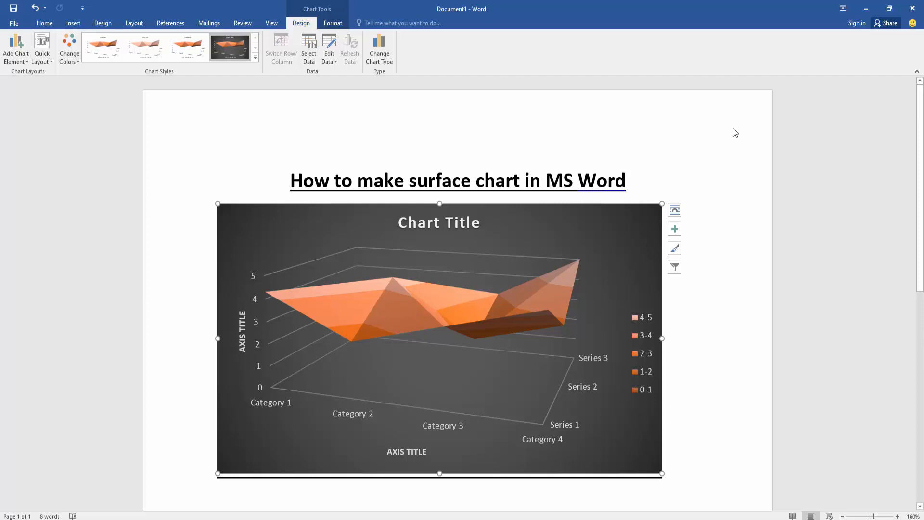
click(329, 48)
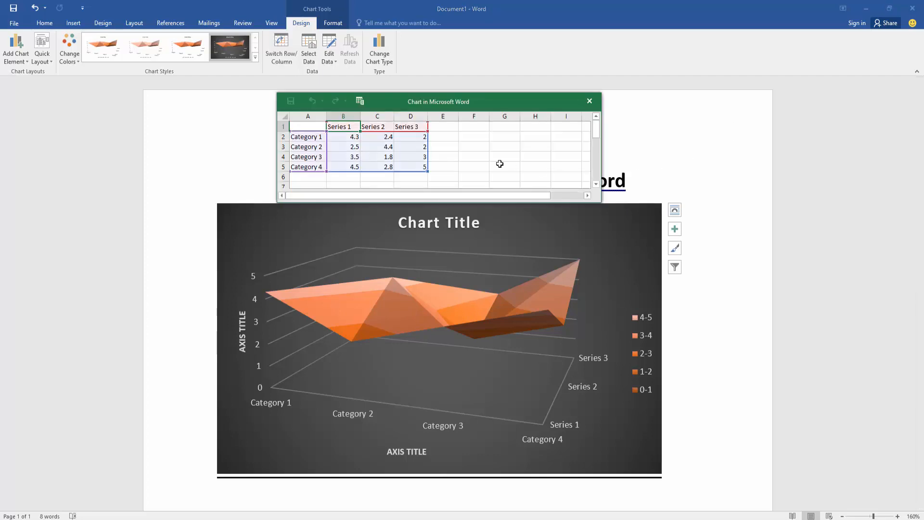
mouse_move(465, 169)
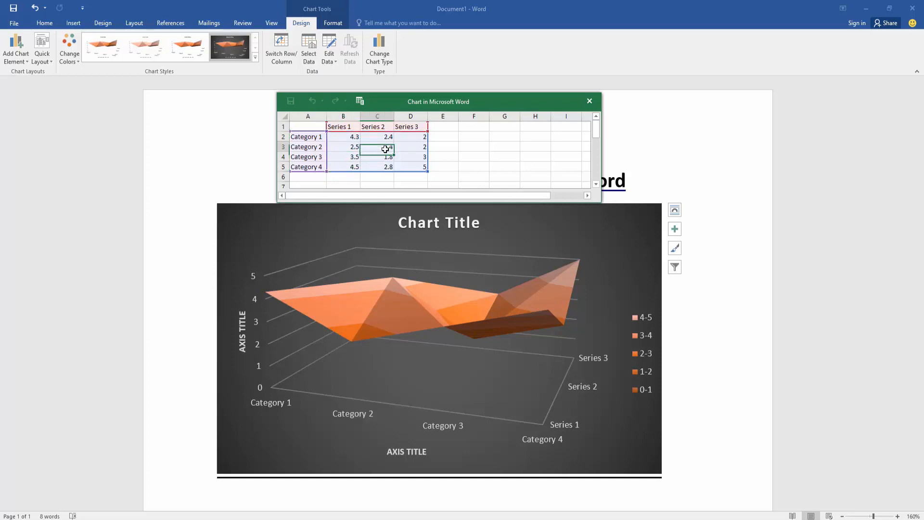
click(378, 146)
text(2)
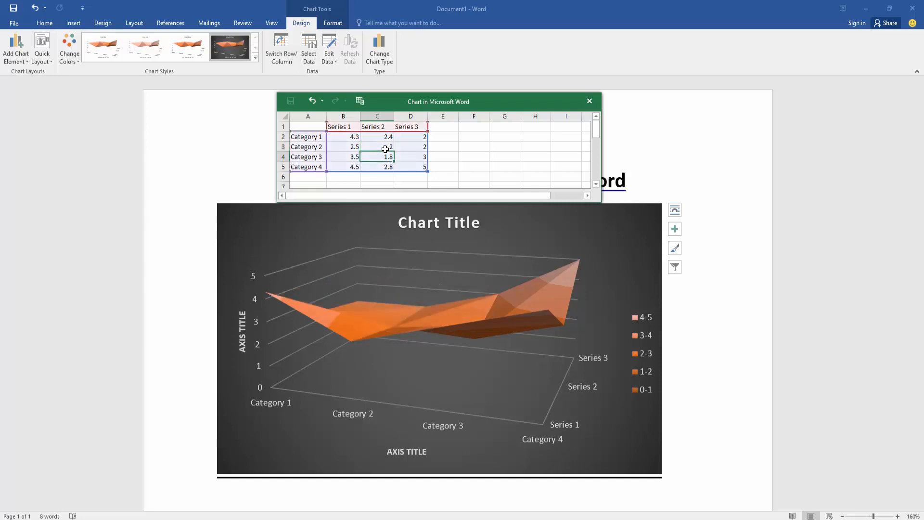
text(4)
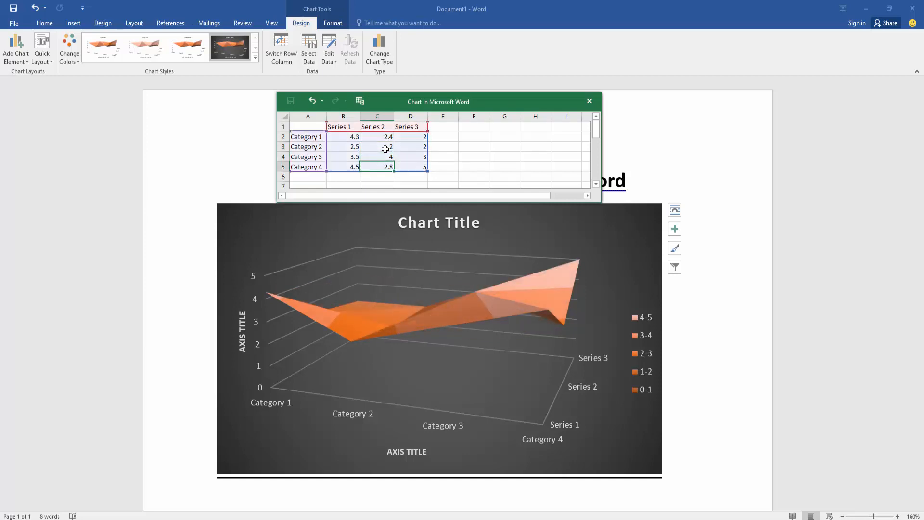
- Set Series 1's Category 3 value to 9, close the data sheet and select the Chart Title
click(344, 136)
text(1)
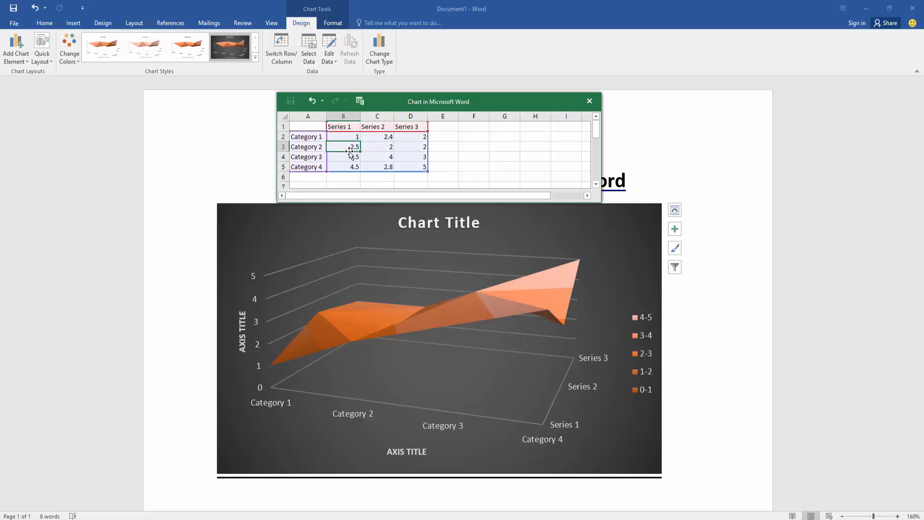
click(343, 156)
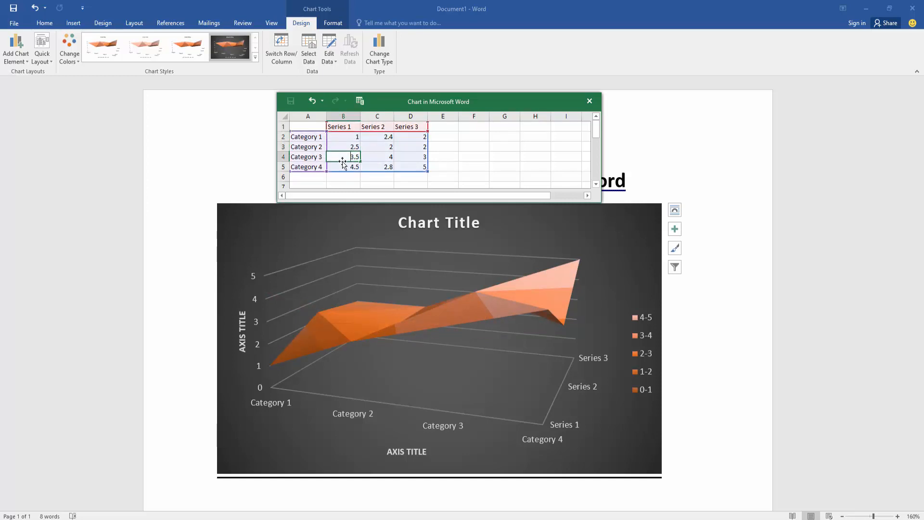
text(9)
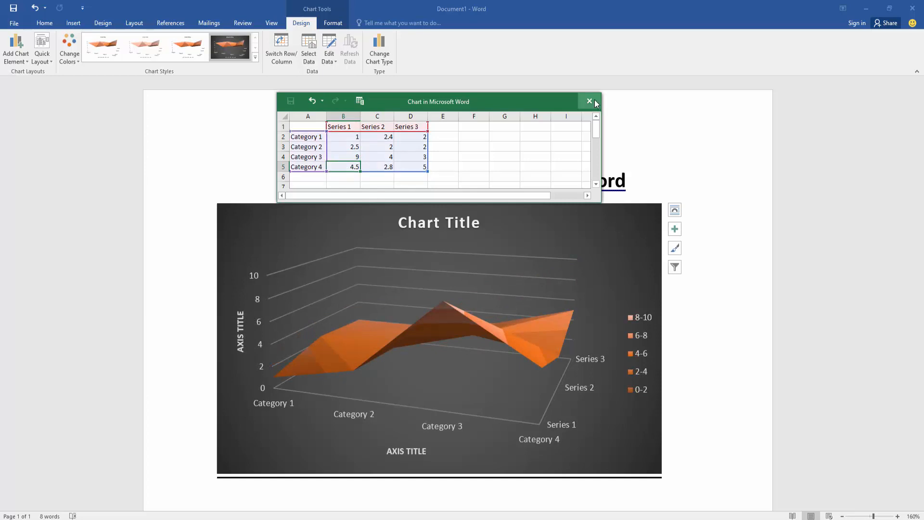
click(588, 101)
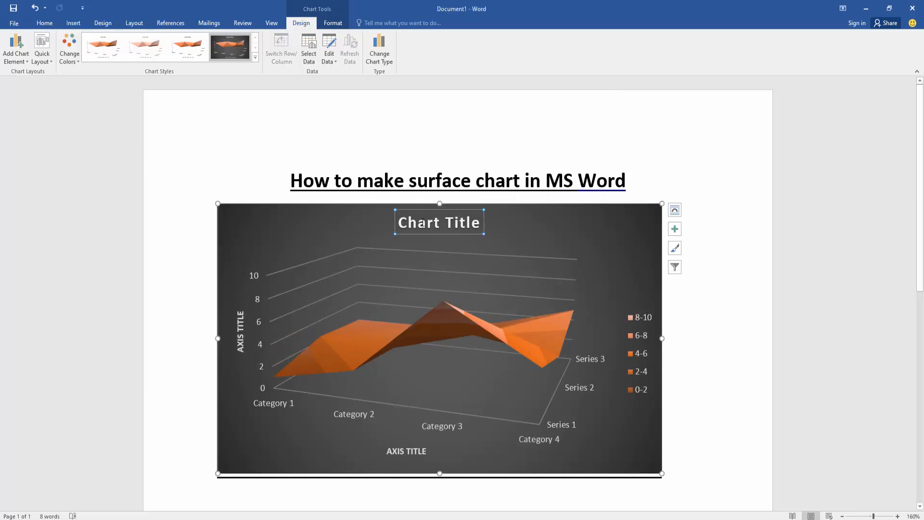
double_click(440, 223)
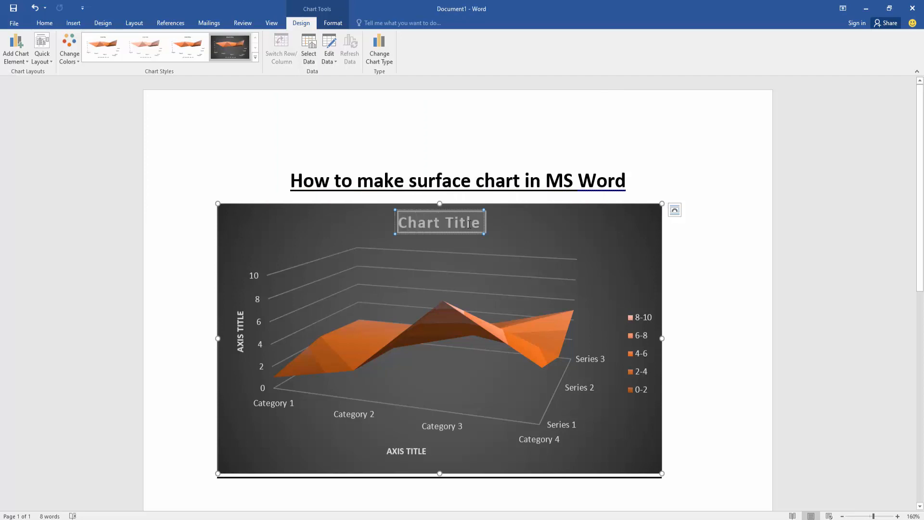